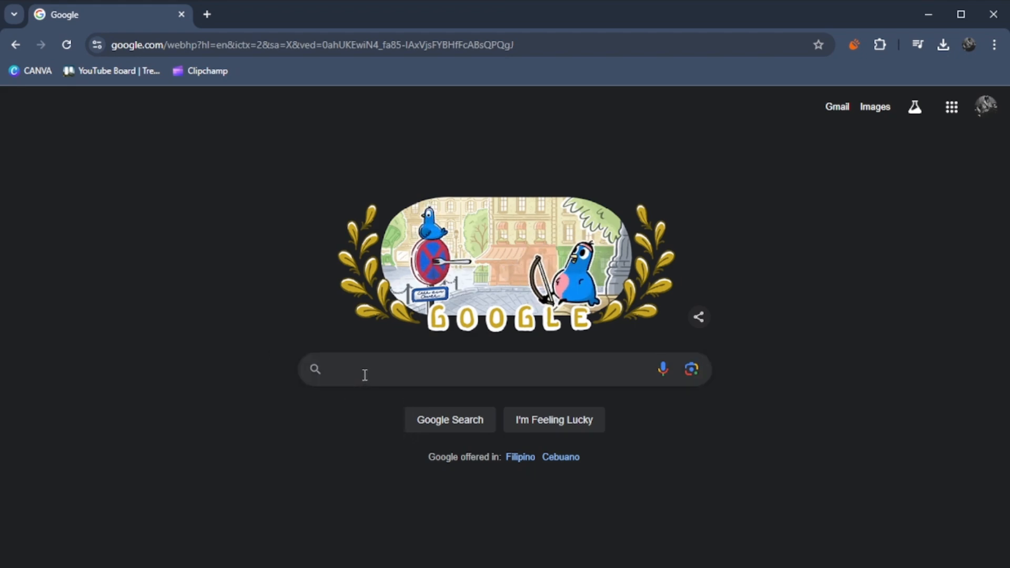
# - Type 'ESC + REFRESH + POWER BUTTON' into the Google search box
pyautogui.write('ESC + REFRESH +')
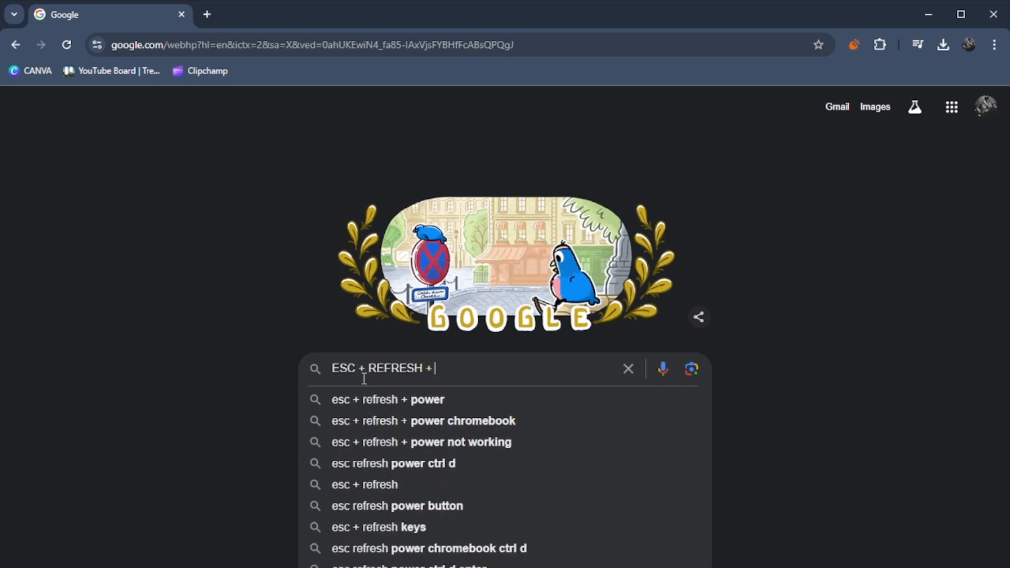
pyautogui.write('POWER BUTTON')
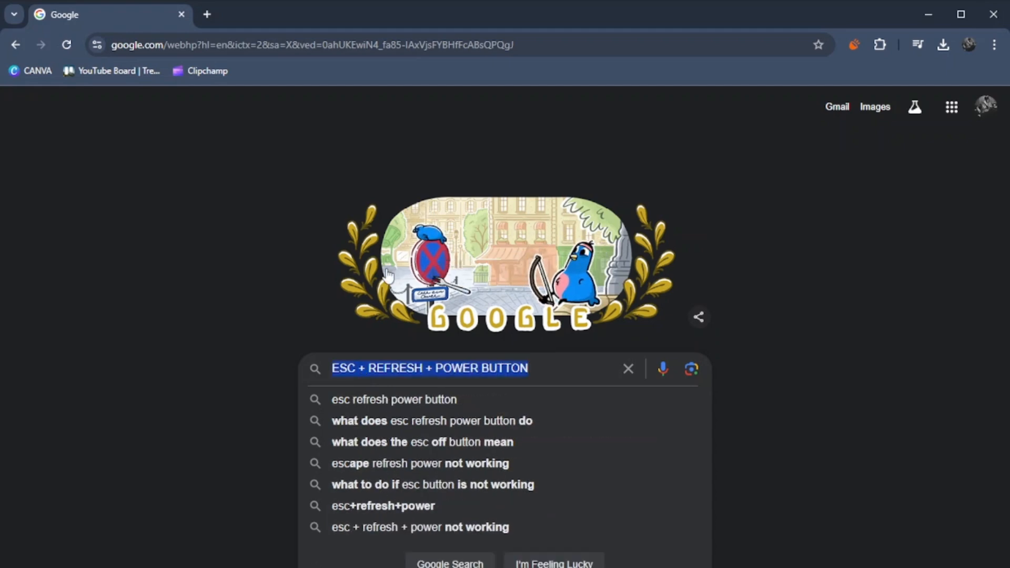
# - Clear the search box and enter 'PRESS CTRL + ALT + SHIFT AND R ALL TOGETHER'
pyautogui.click(629, 368)
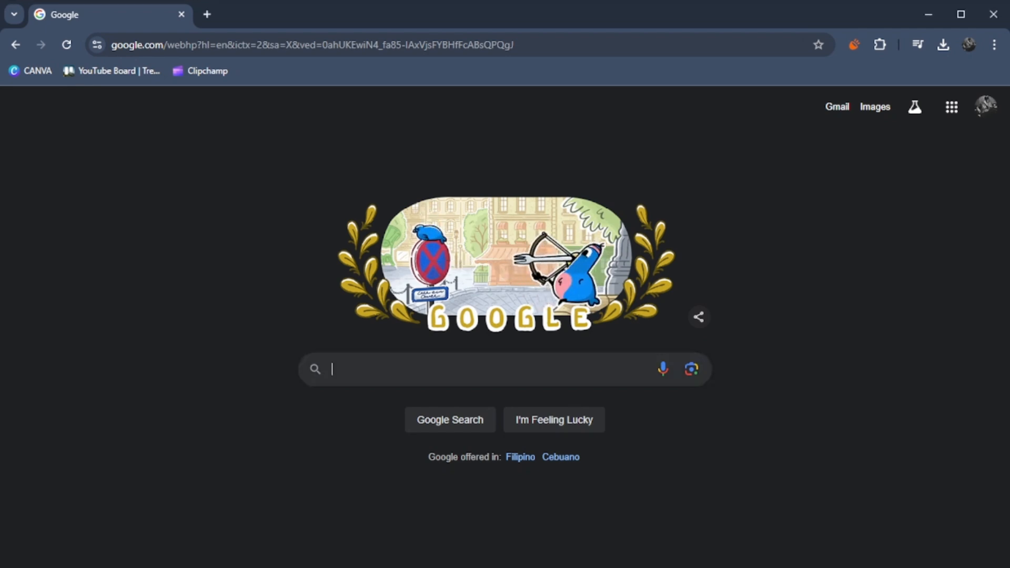
pyautogui.write('PRESS CTRL + ALT + SHIFT AND R ALL TOGETHER')
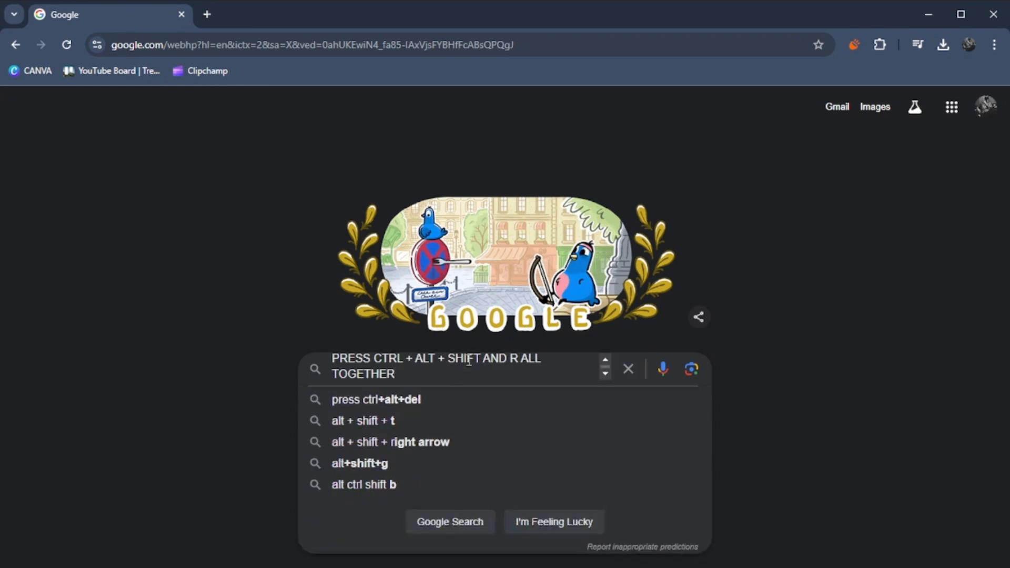